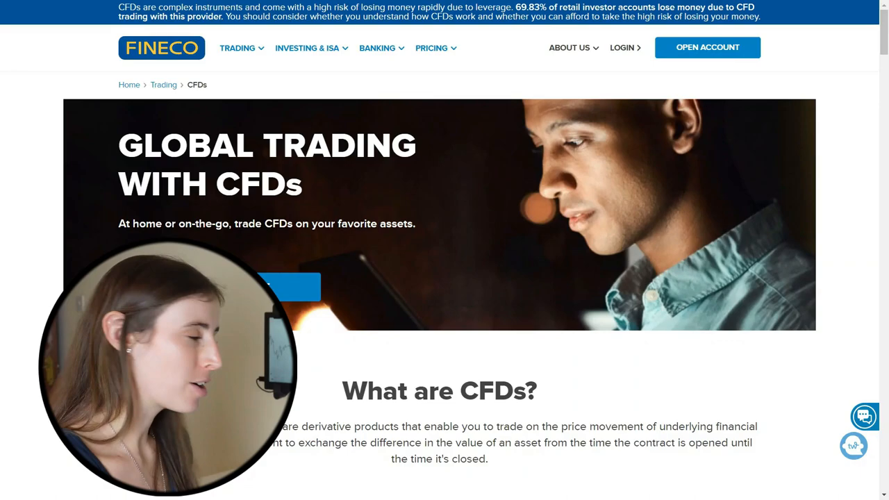
Step: Navigate via the About Us menu to the Book a Demo page
{"action": "left_click", "coordinate": [569, 47]}
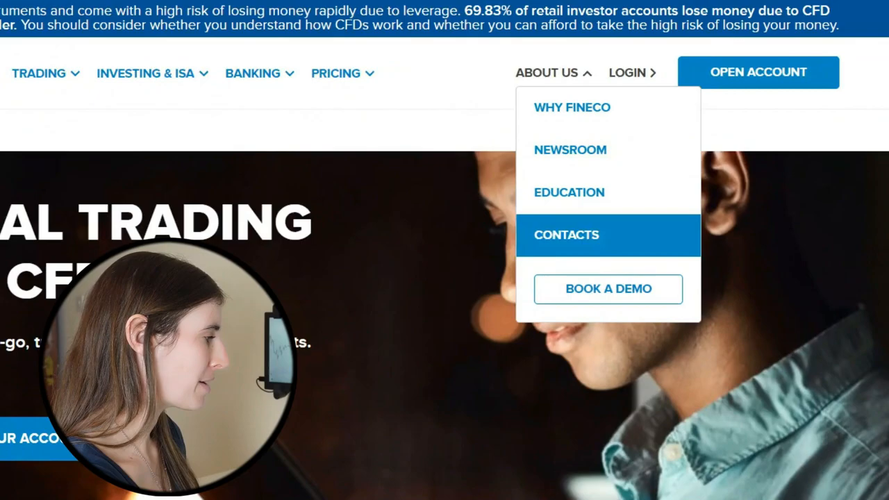
{"action": "left_click", "coordinate": [609, 289]}
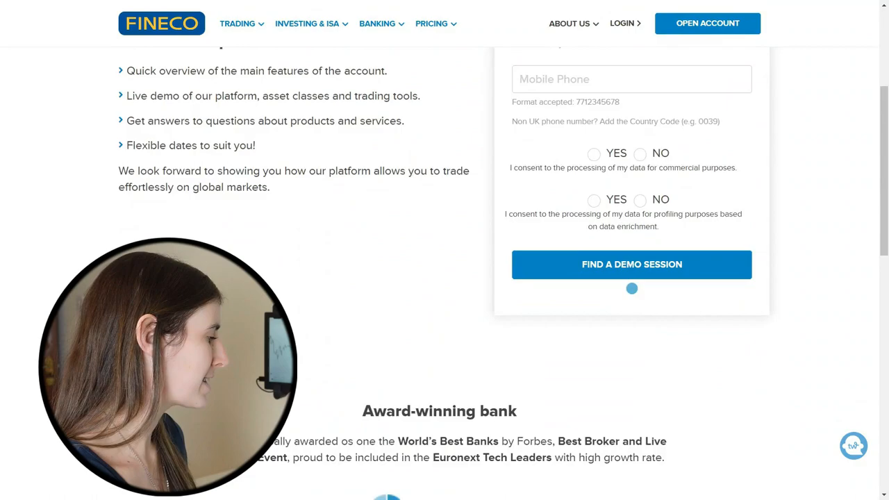